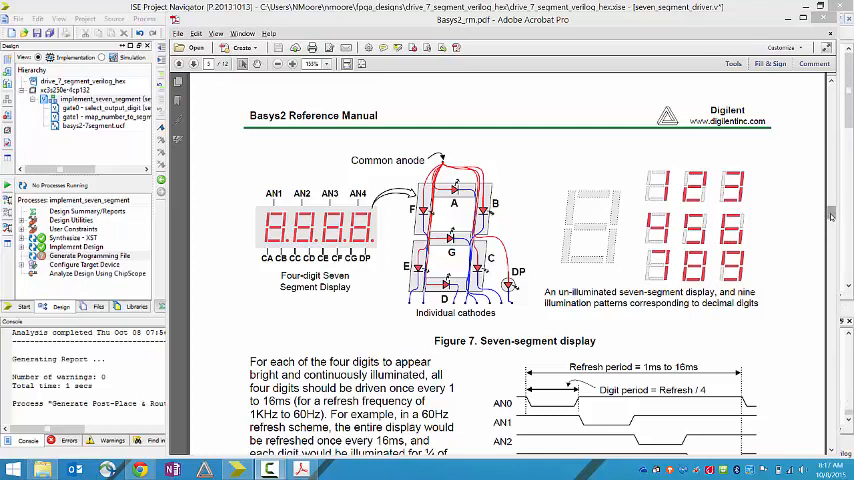
- Scroll through the file currently shown in the ISE editor
{"action": "scroll", "scroll_direction": "down", "scroll_amount": 3}
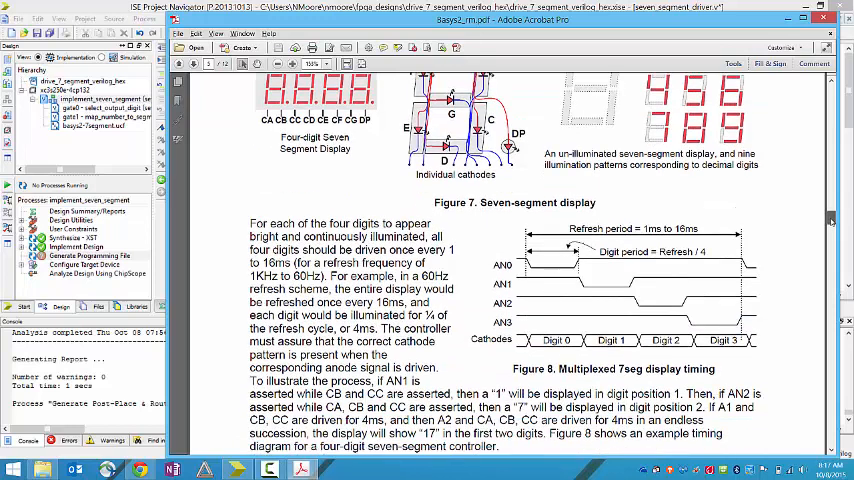
{"action": "scroll", "scroll_direction": "up", "scroll_amount": 3}
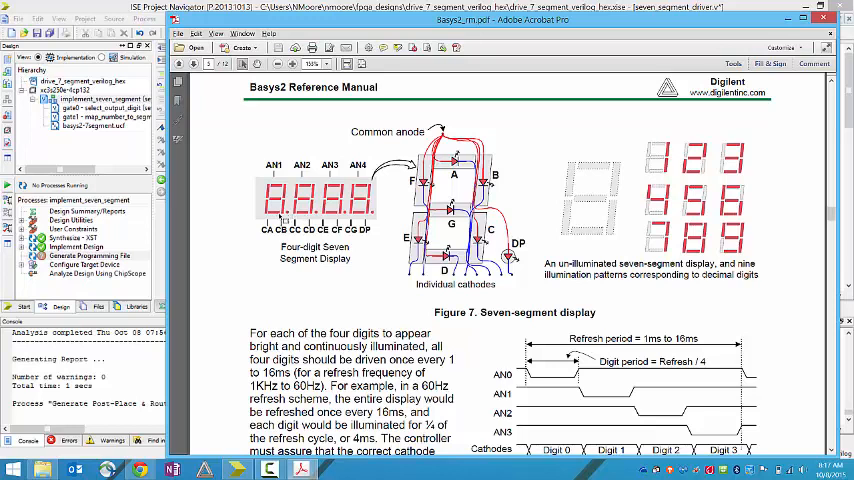
{"action": "mouse_move", "coordinate": [388, 206]}
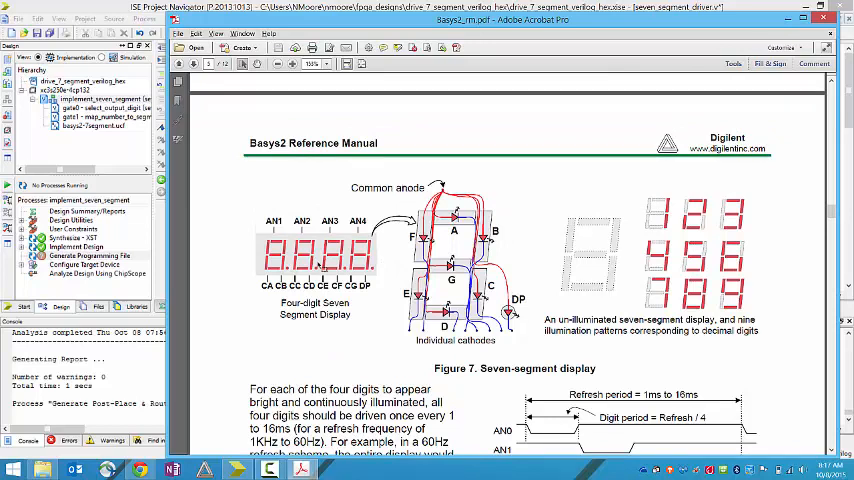
{"action": "scroll", "scroll_direction": "down", "scroll_amount": 3}
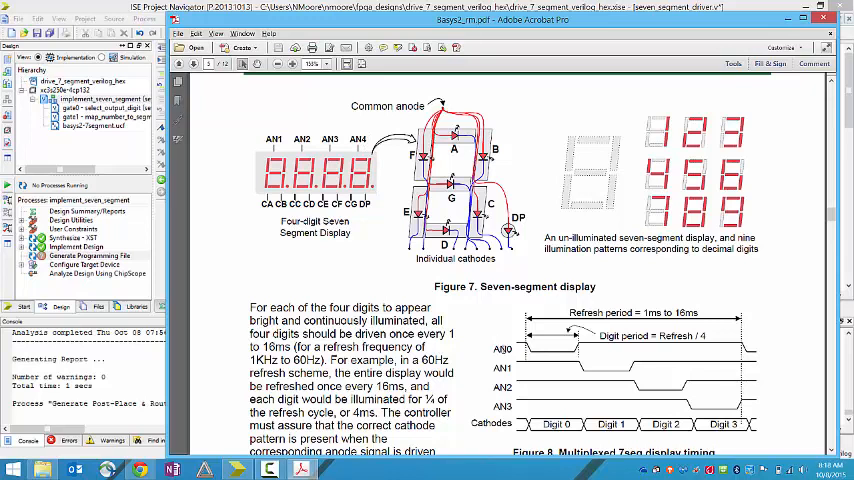
{"action": "mouse_move", "coordinate": [377, 273]}
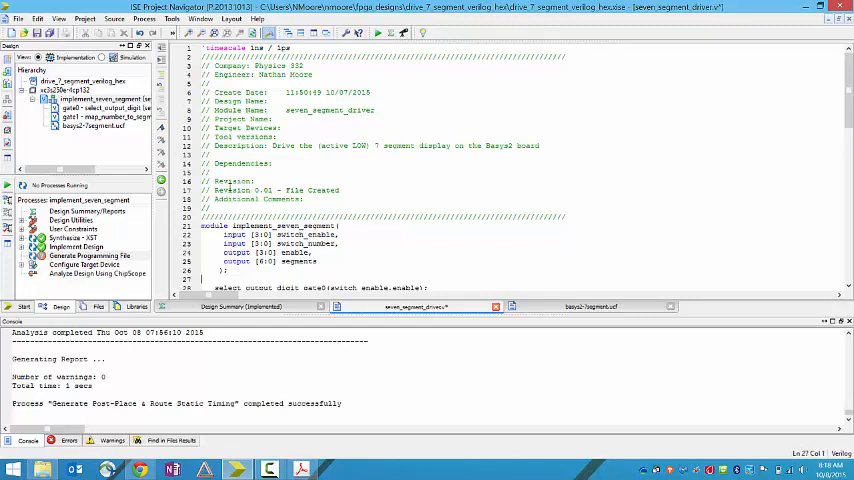
{"action": "scroll", "scroll_direction": "down", "scroll_amount": 3}
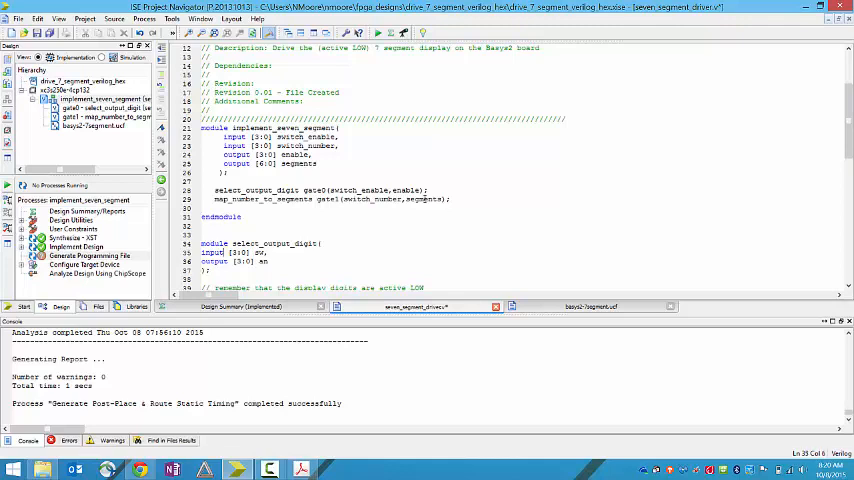
{"action": "scroll", "scroll_direction": "down", "scroll_amount": 3}
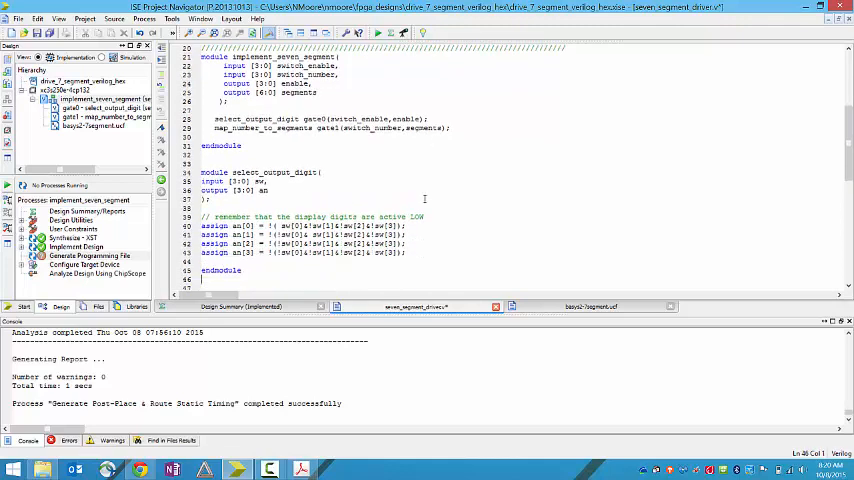
{"action": "scroll", "scroll_direction": "down", "scroll_amount": 3}
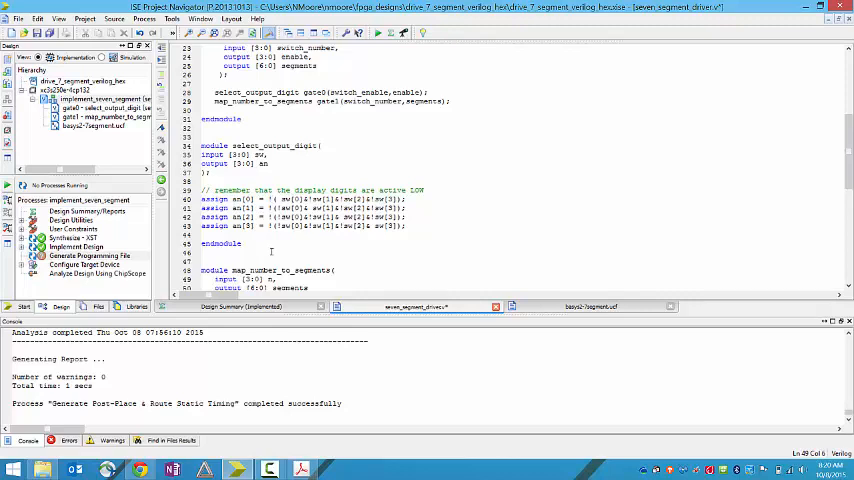
{"action": "scroll", "scroll_direction": "down", "scroll_amount": 3}
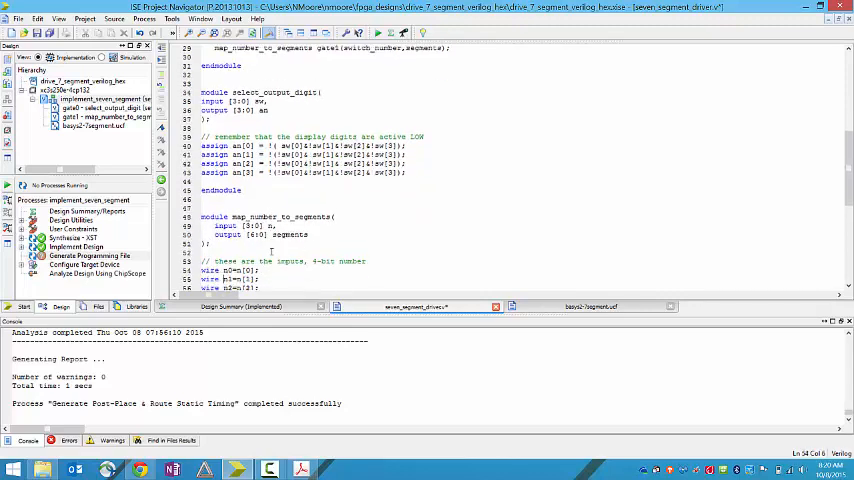
{"action": "scroll", "scroll_direction": "down", "scroll_amount": 3}
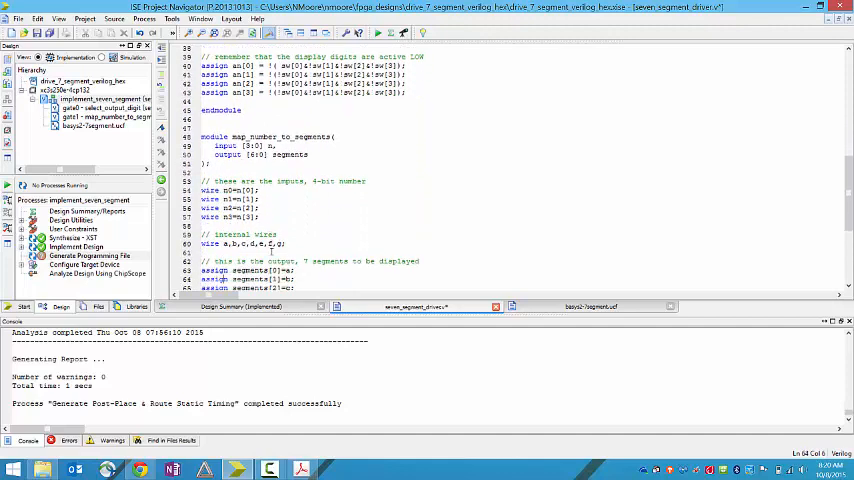
{"action": "scroll", "scroll_direction": "up", "scroll_amount": 3}
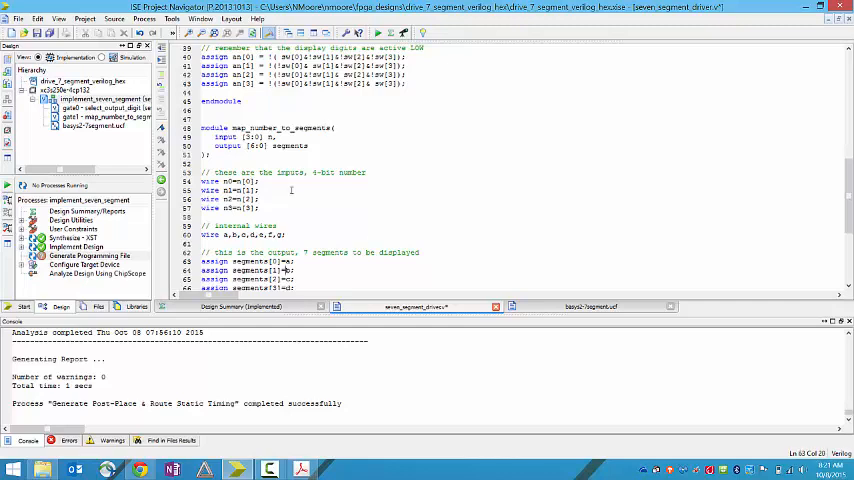
- Switch to basys2-7segment.ucf to view the switch, enable and segment pin mappings
{"action": "scroll", "scroll_direction": "down", "scroll_amount": 3}
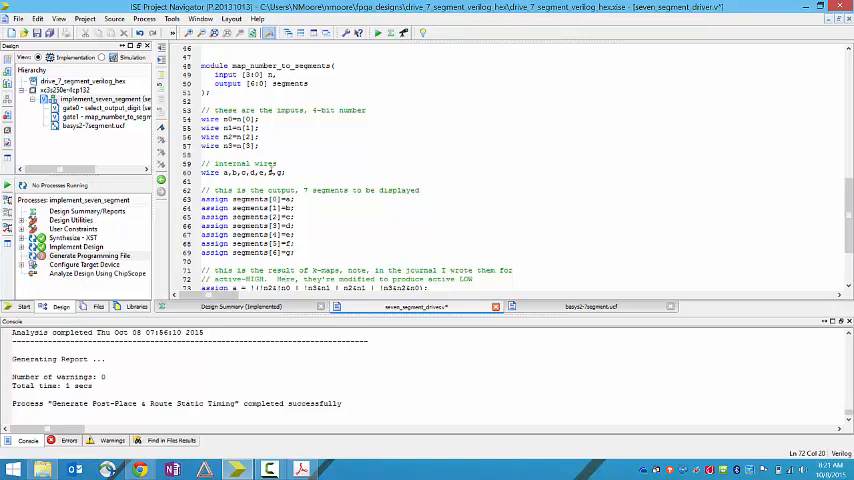
{"action": "scroll", "scroll_direction": "down", "scroll_amount": 3}
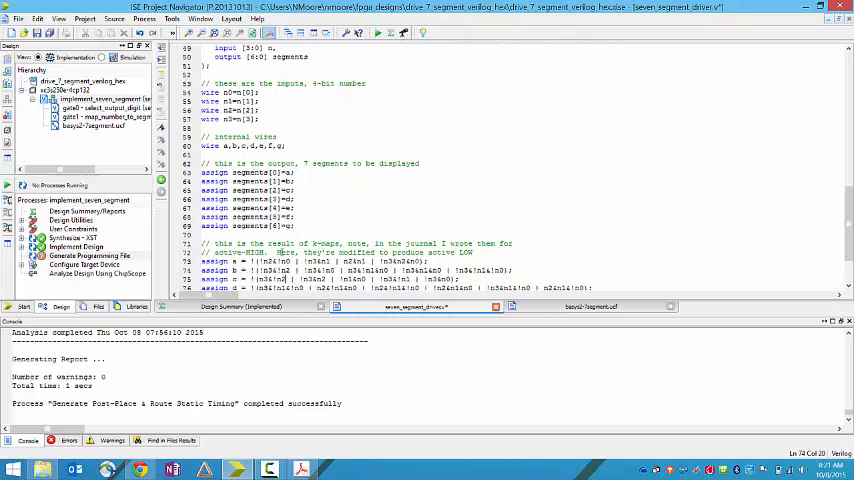
{"action": "scroll", "scroll_direction": "down", "scroll_amount": 3}
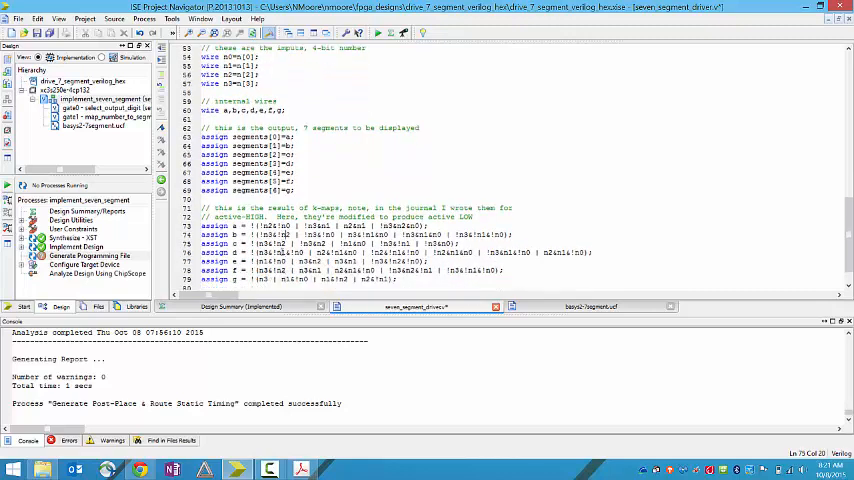
{"action": "left_click", "coordinate": [287, 144]}
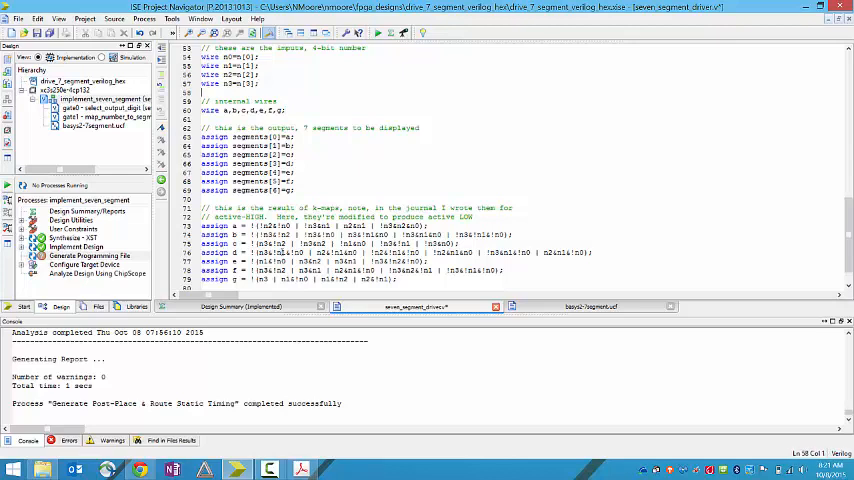
{"action": "scroll", "scroll_direction": "down", "scroll_amount": 3}
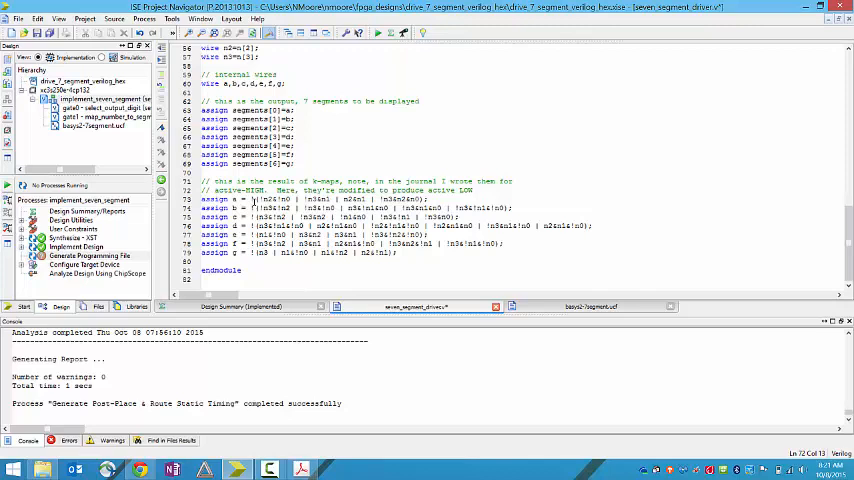
{"action": "mouse_move", "coordinate": [333, 285]}
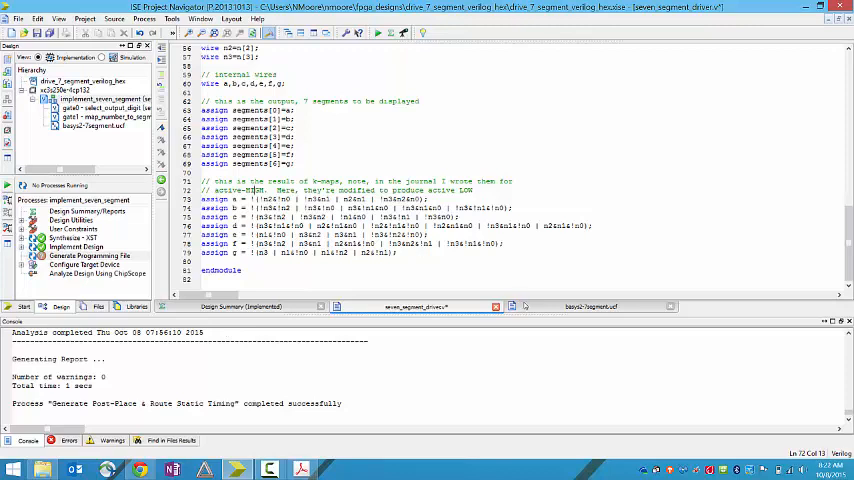
{"action": "left_click", "coordinate": [590, 306]}
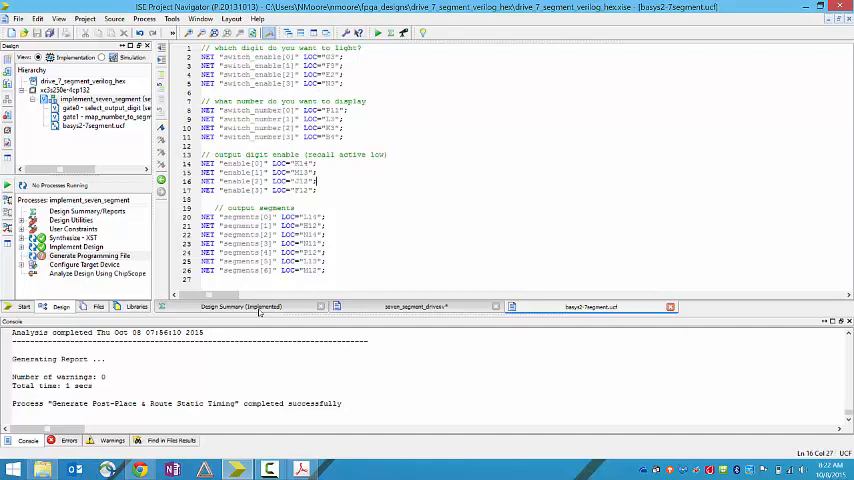
{"action": "mouse_move", "coordinate": [301, 468]}
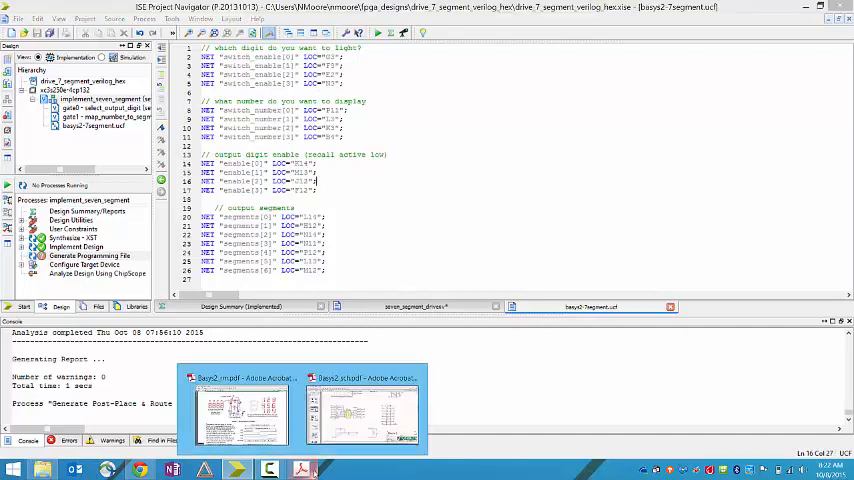
- Bring Basys2_rm.pdf forward in Acrobat and scroll to Figures 7 and 8 on seven-segment multiplexing
{"action": "left_click", "coordinate": [243, 413]}
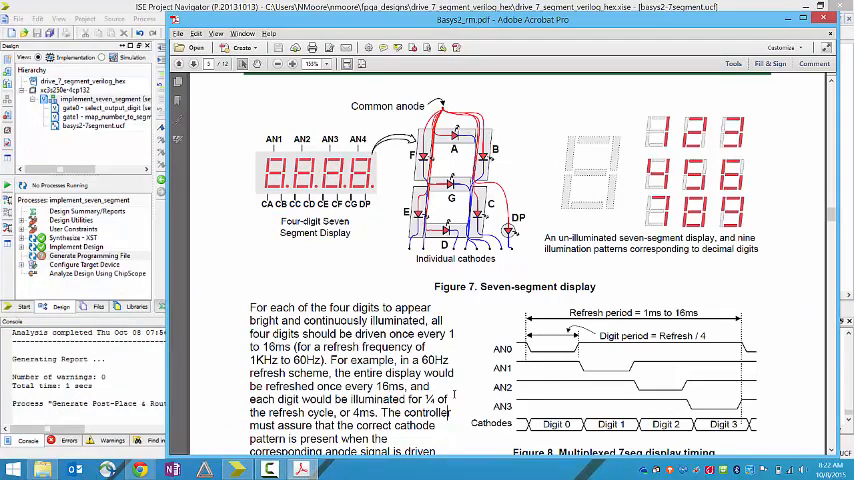
{"action": "scroll", "scroll_direction": "down", "scroll_amount": 3}
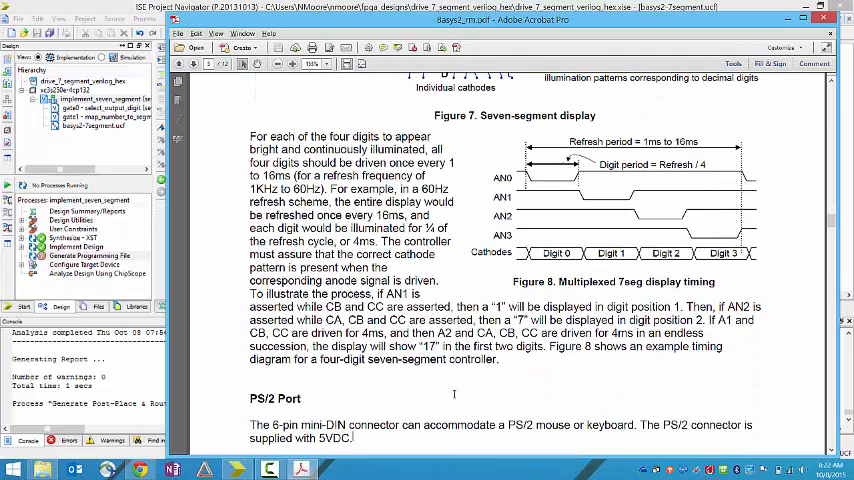
{"action": "scroll", "scroll_direction": "down", "scroll_amount": 3}
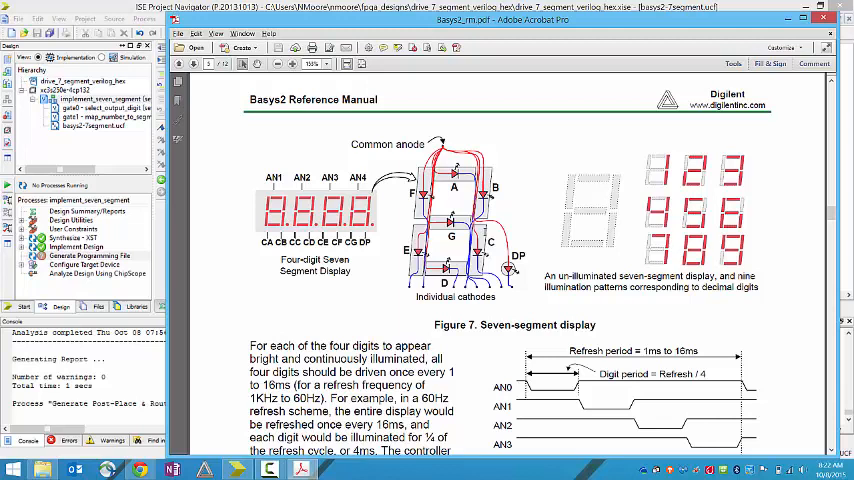
{"action": "mouse_move", "coordinate": [350, 313]}
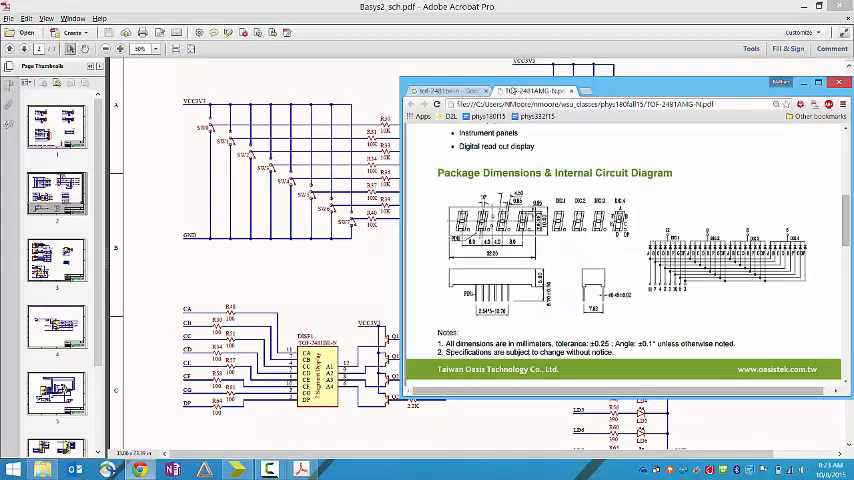
{"action": "mouse_move", "coordinate": [630, 240]}
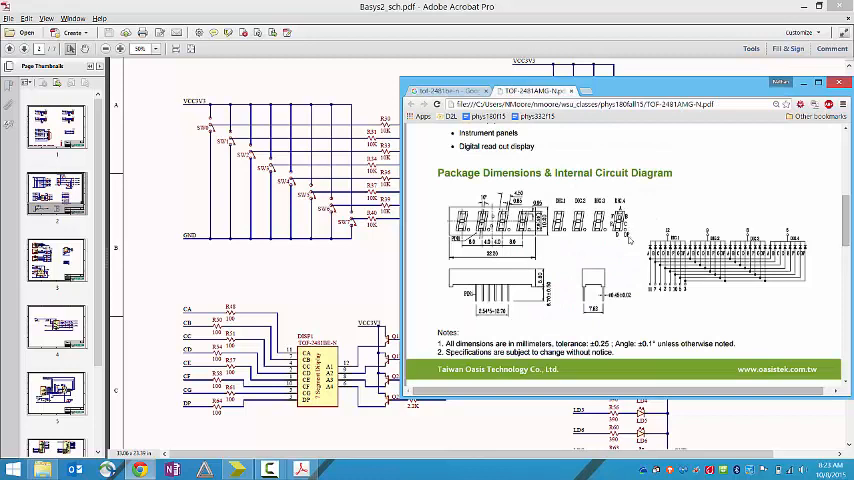